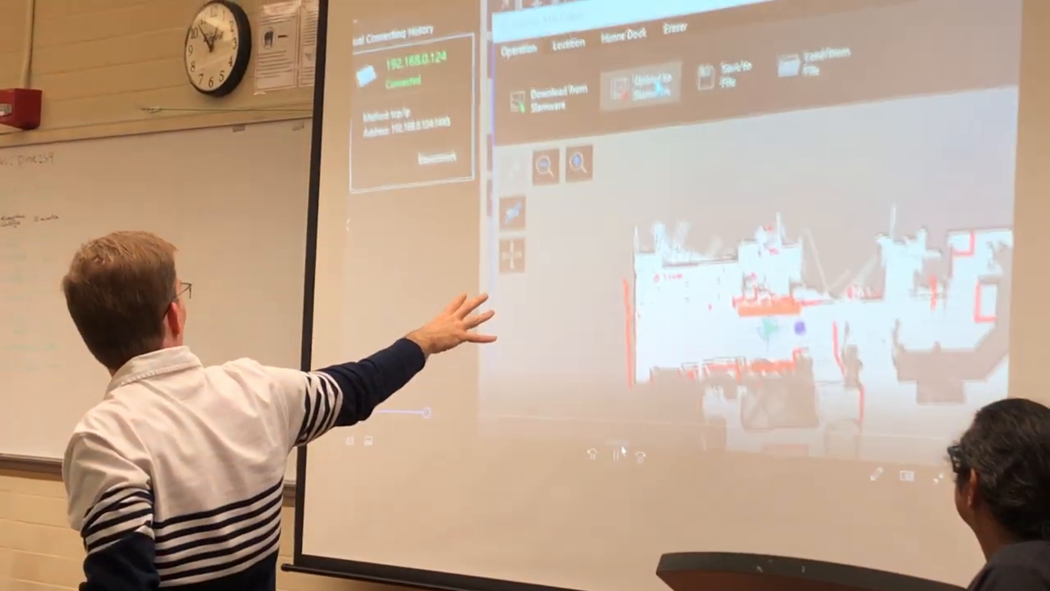
Step: Upload the saved house map to the robot and confirm the successful transfer
left_click(643, 86)
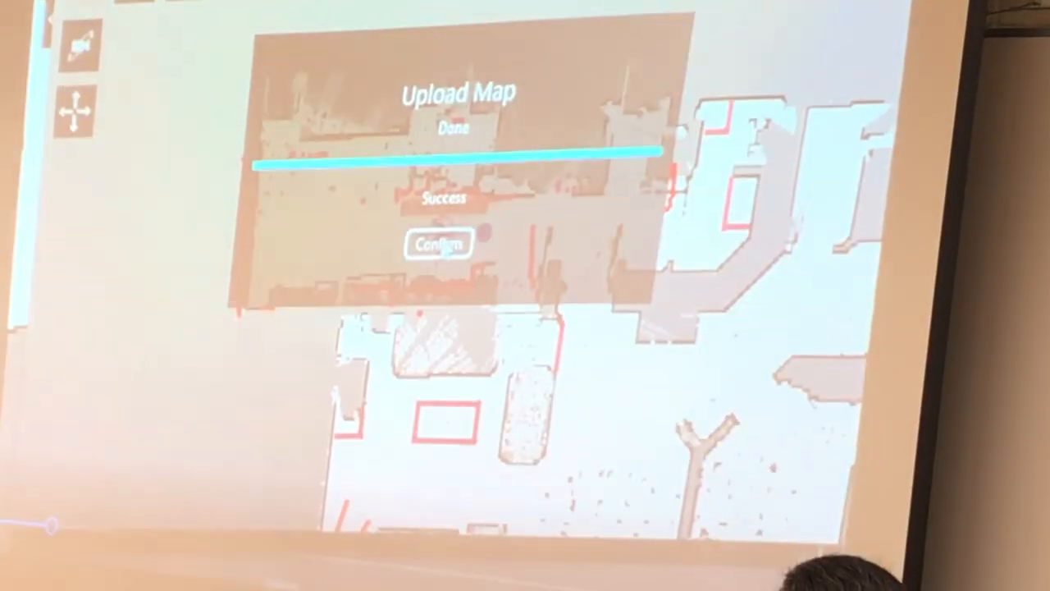
left_click(440, 244)
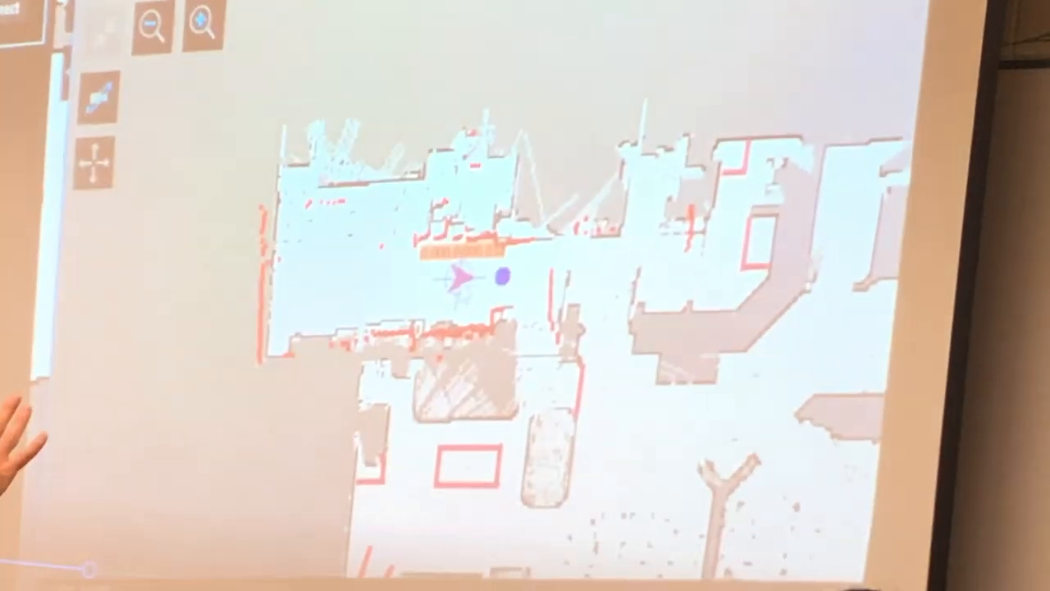